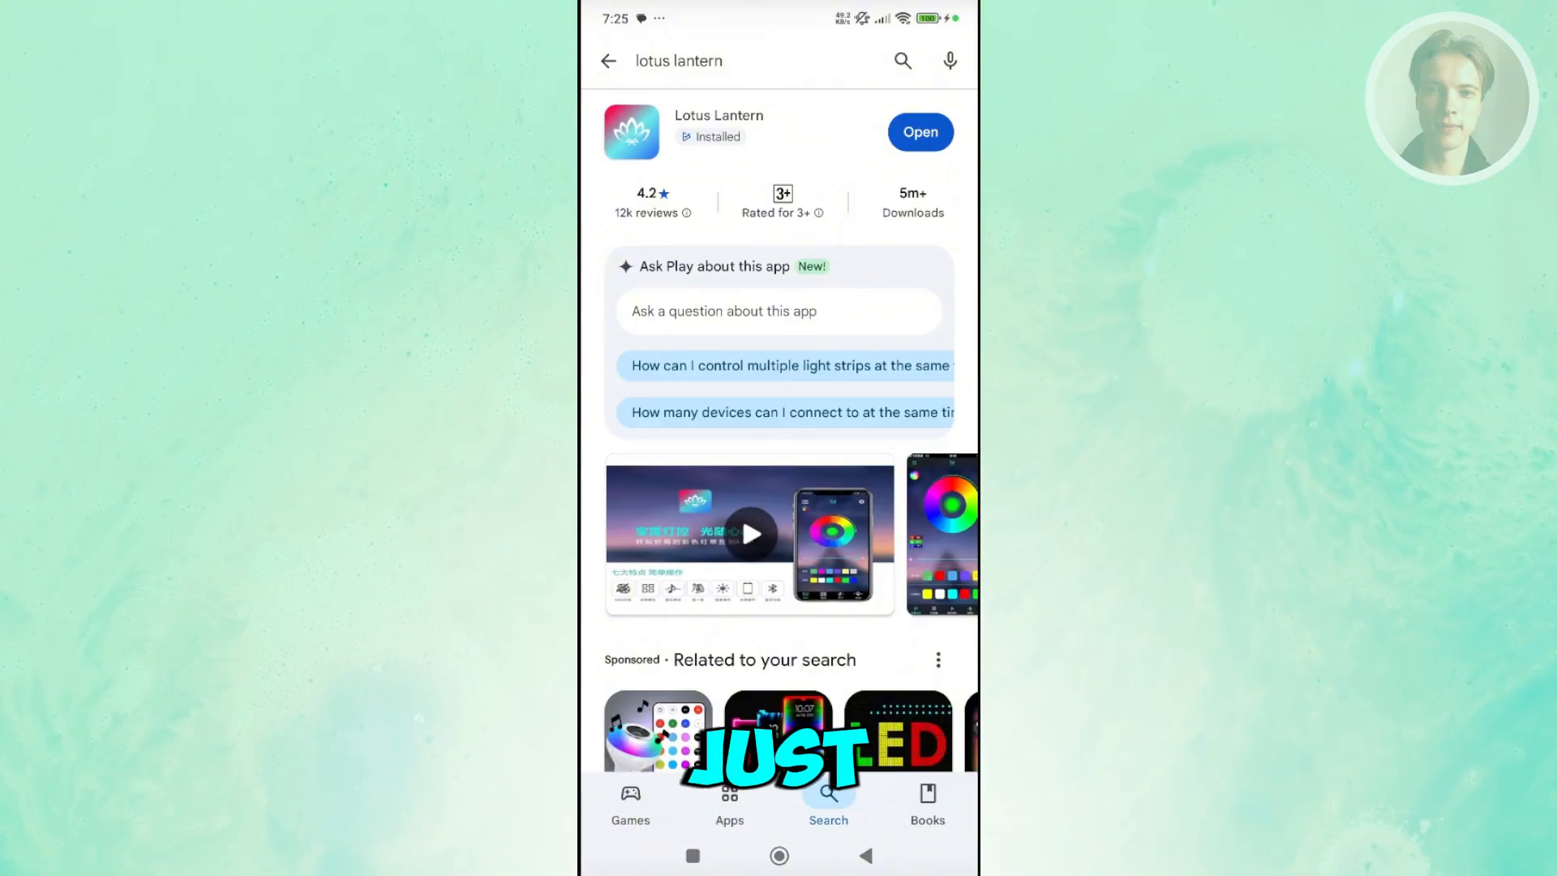
# - Launch Lotus Lantern from its Google Play Store listing onto the colour wheel screen
pyautogui.click(918, 131)
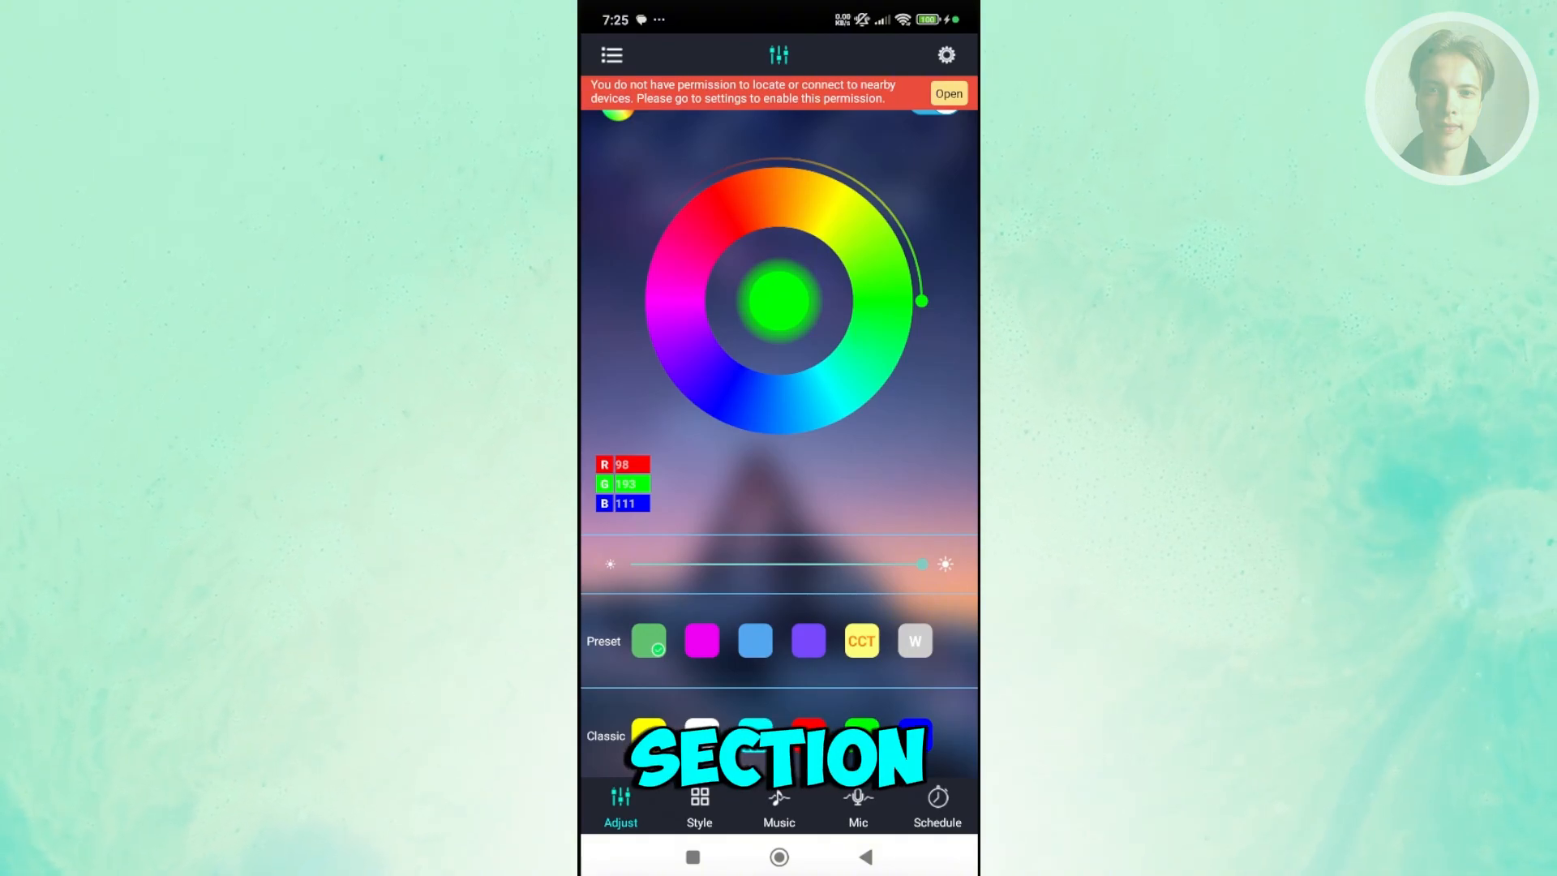
# - Scan for nearby lights, allowing nearby-device discovery and location access while in use
pyautogui.click(612, 55)
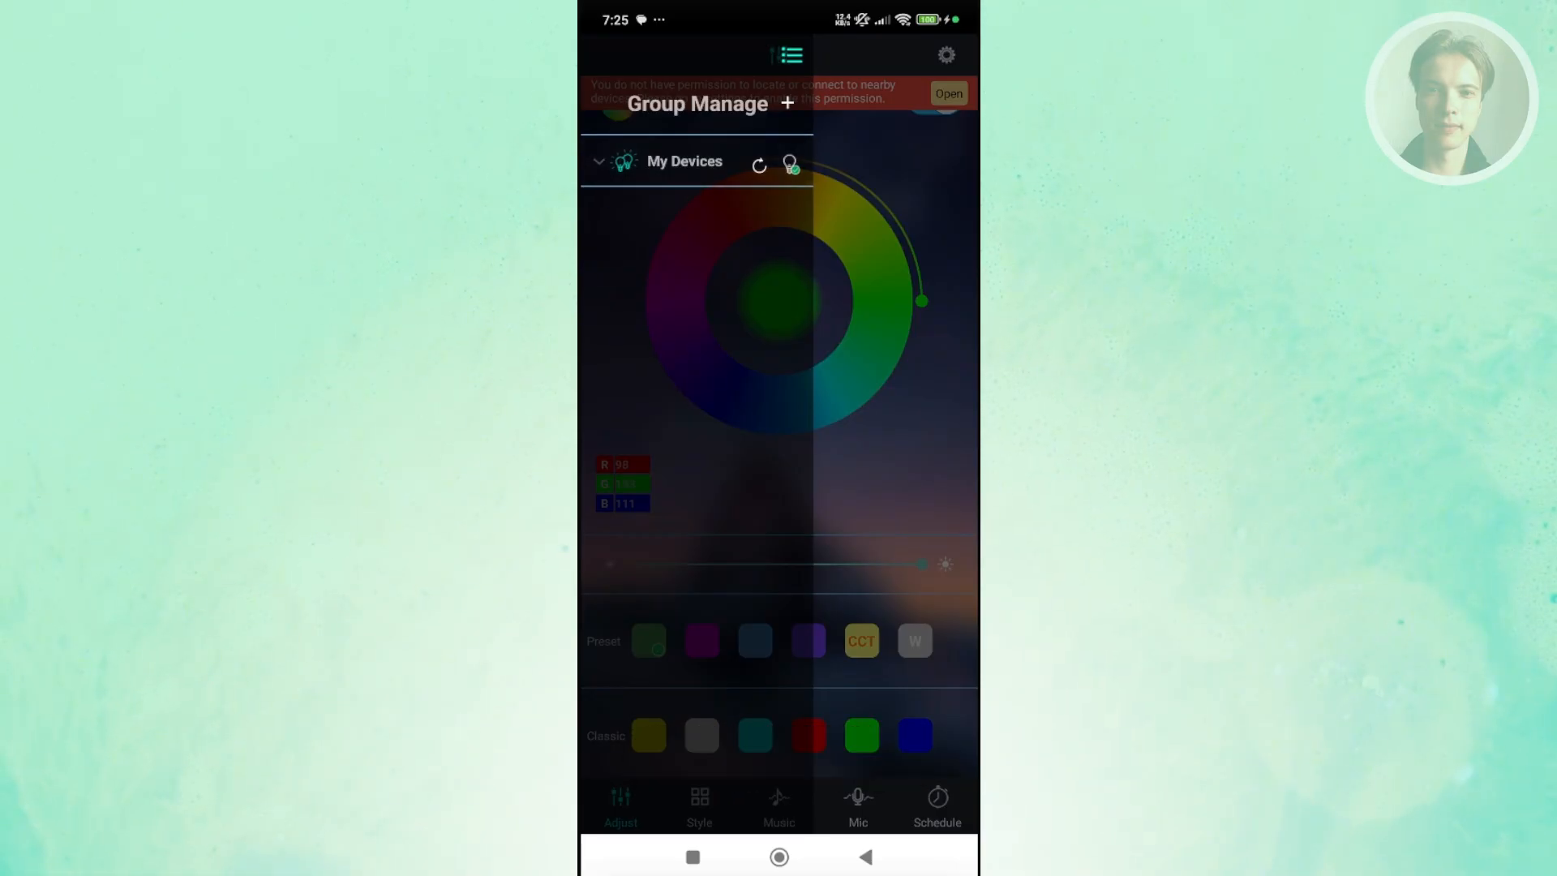
pyautogui.click(947, 92)
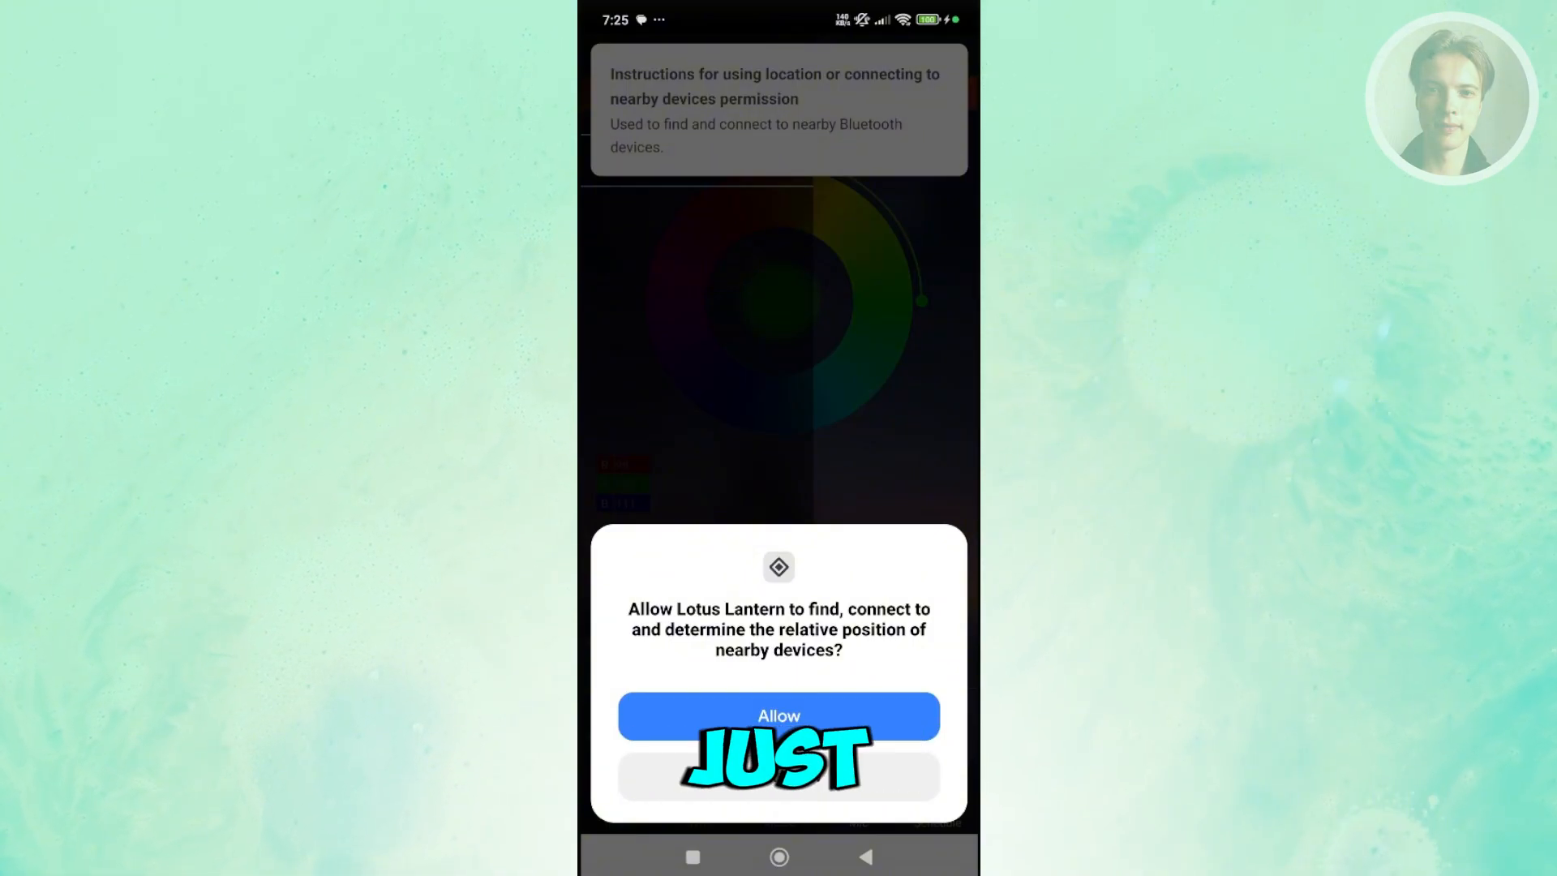
pyautogui.click(778, 715)
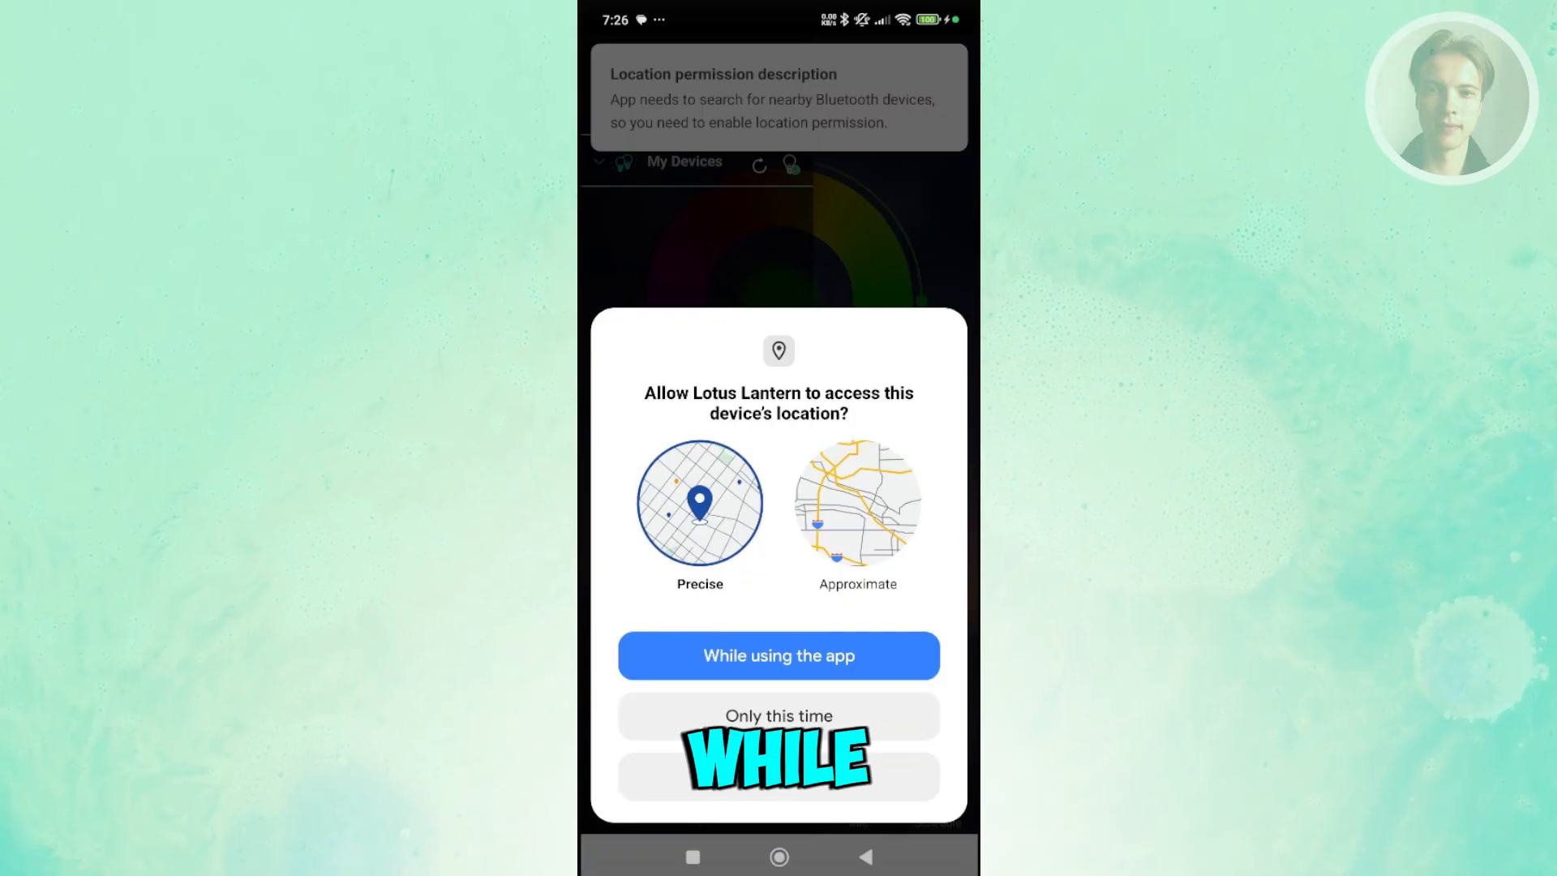
pyautogui.click(778, 655)
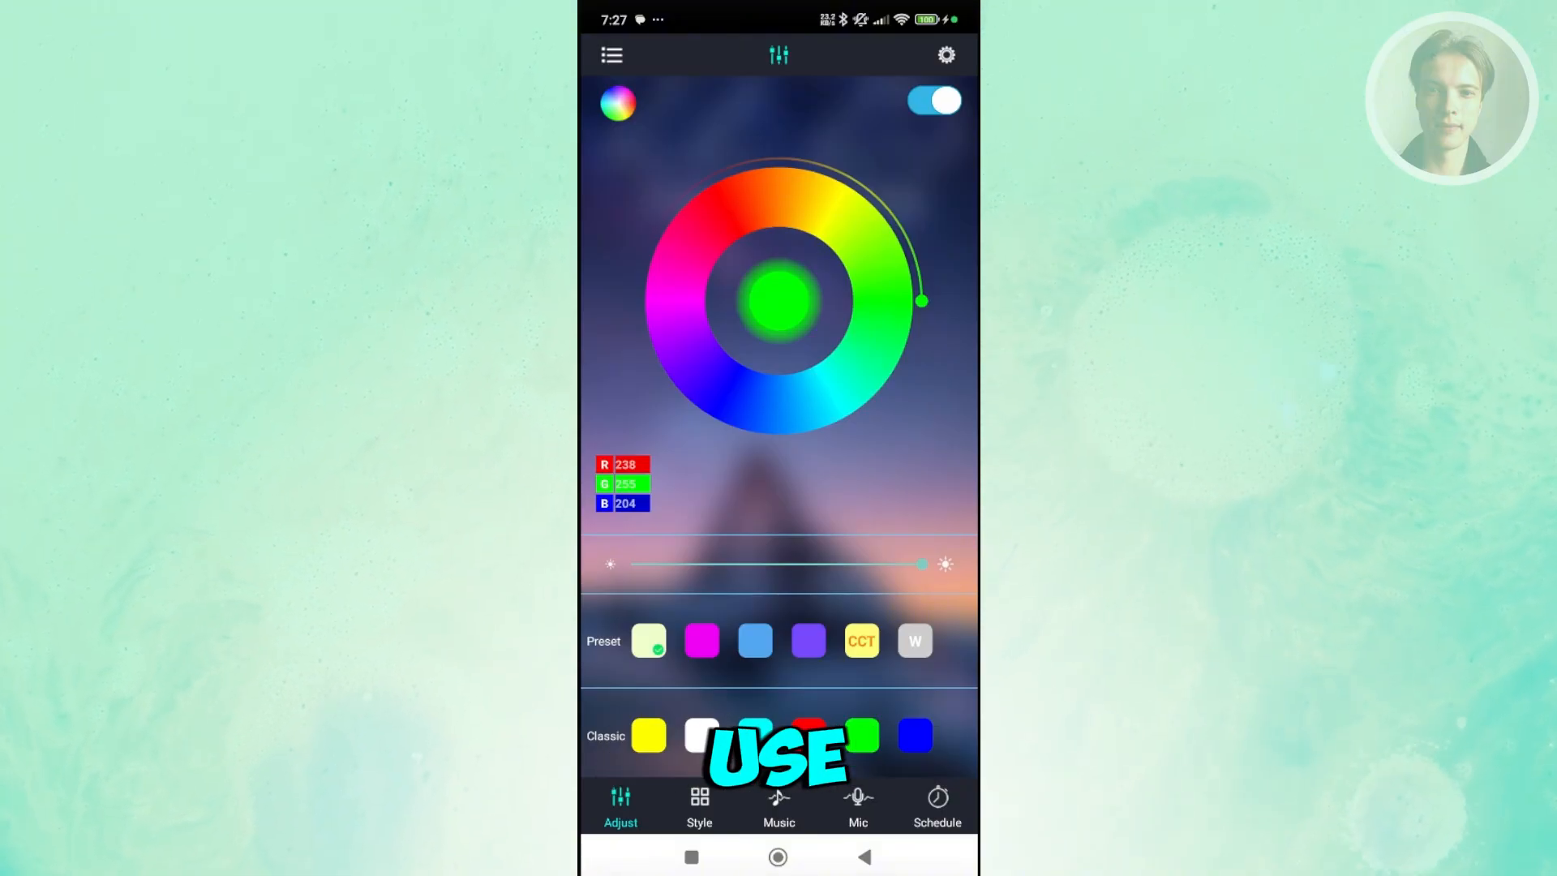
# - View the Style lighting effects, then switch to the Music player screen
pyautogui.click(699, 806)
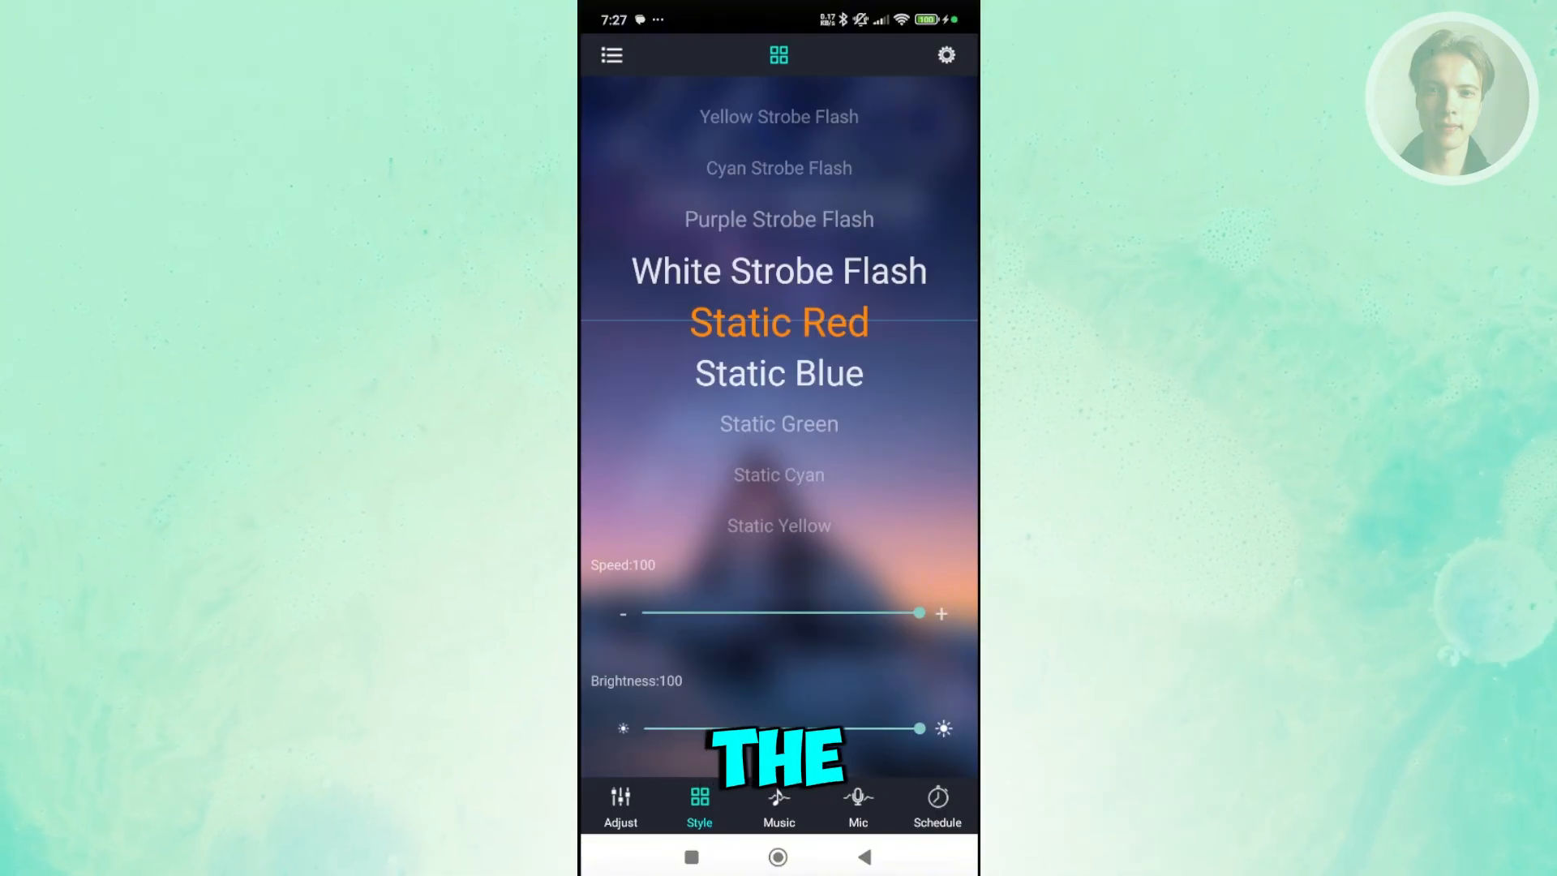
pyautogui.click(778, 804)
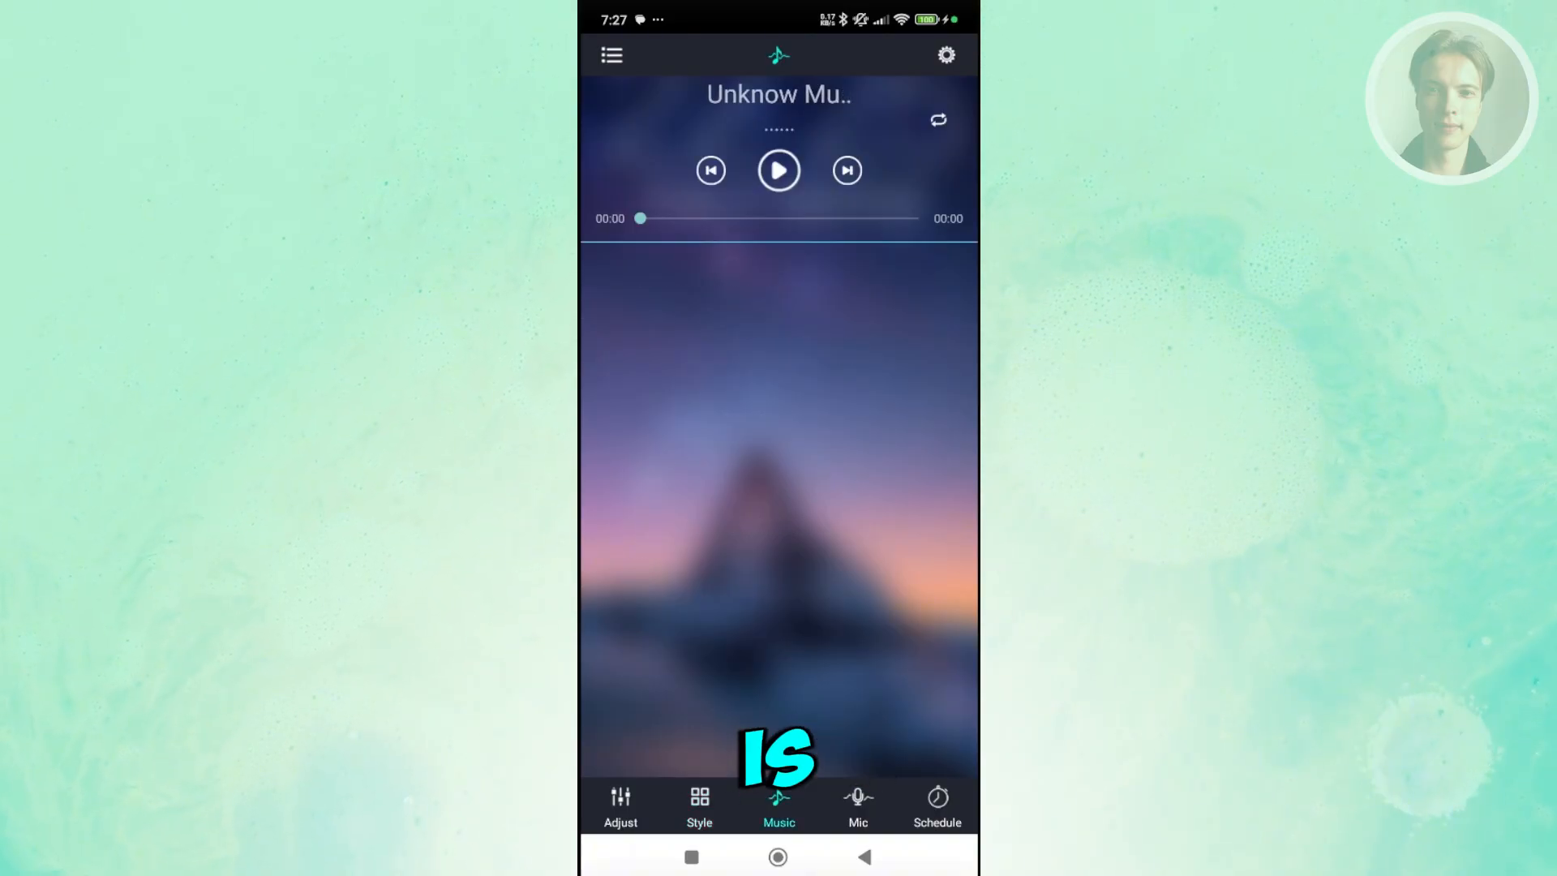
# - Load the phone's songs, granting audio recording, music-file access and notification permissions
pyautogui.click(856, 804)
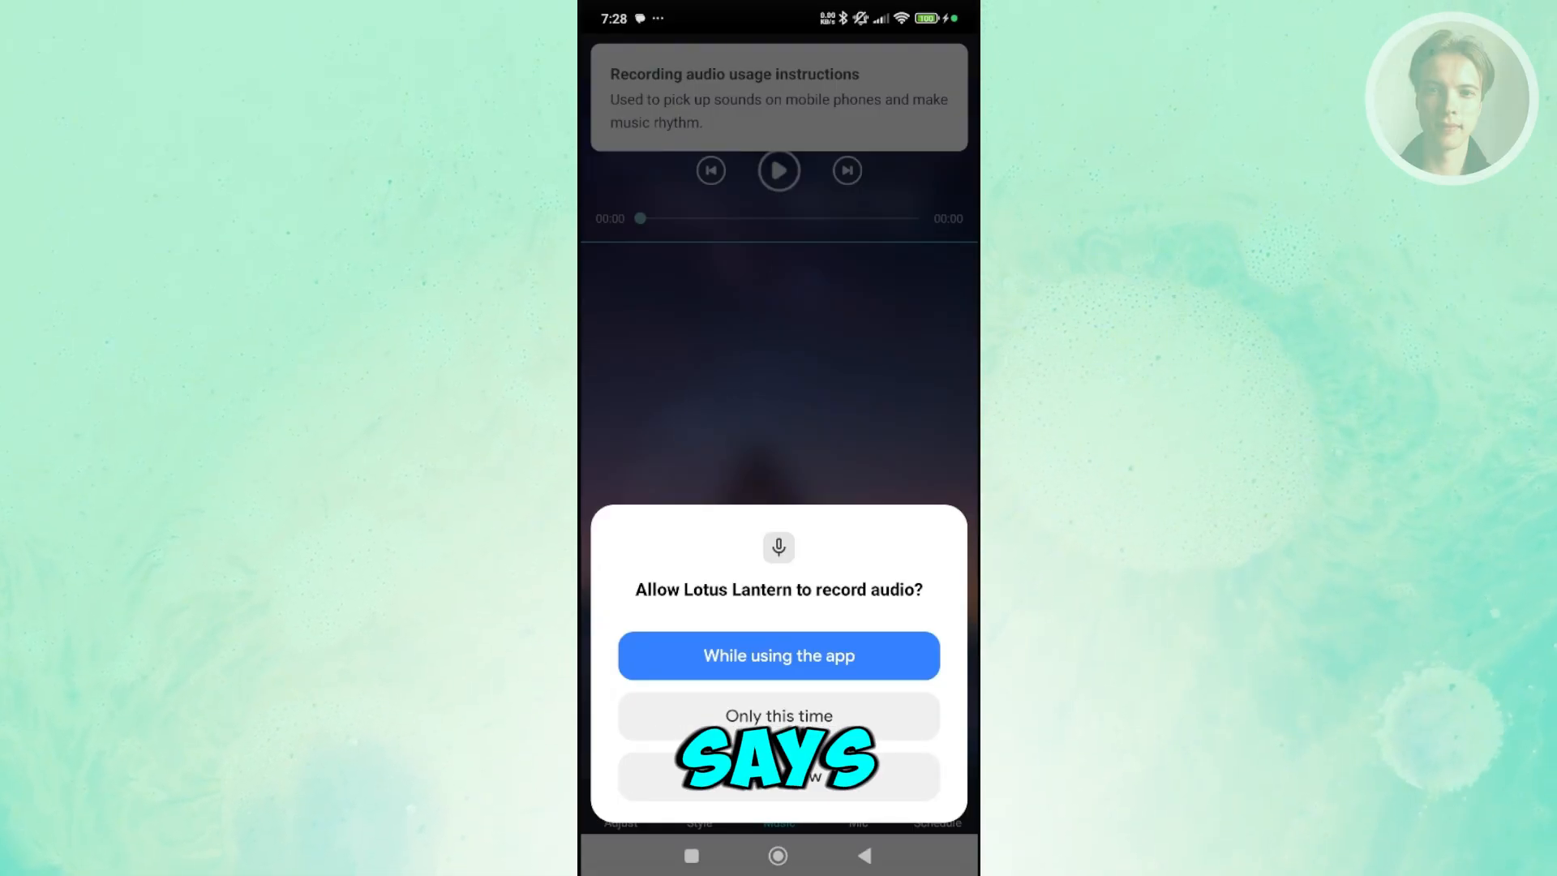
pyautogui.click(778, 655)
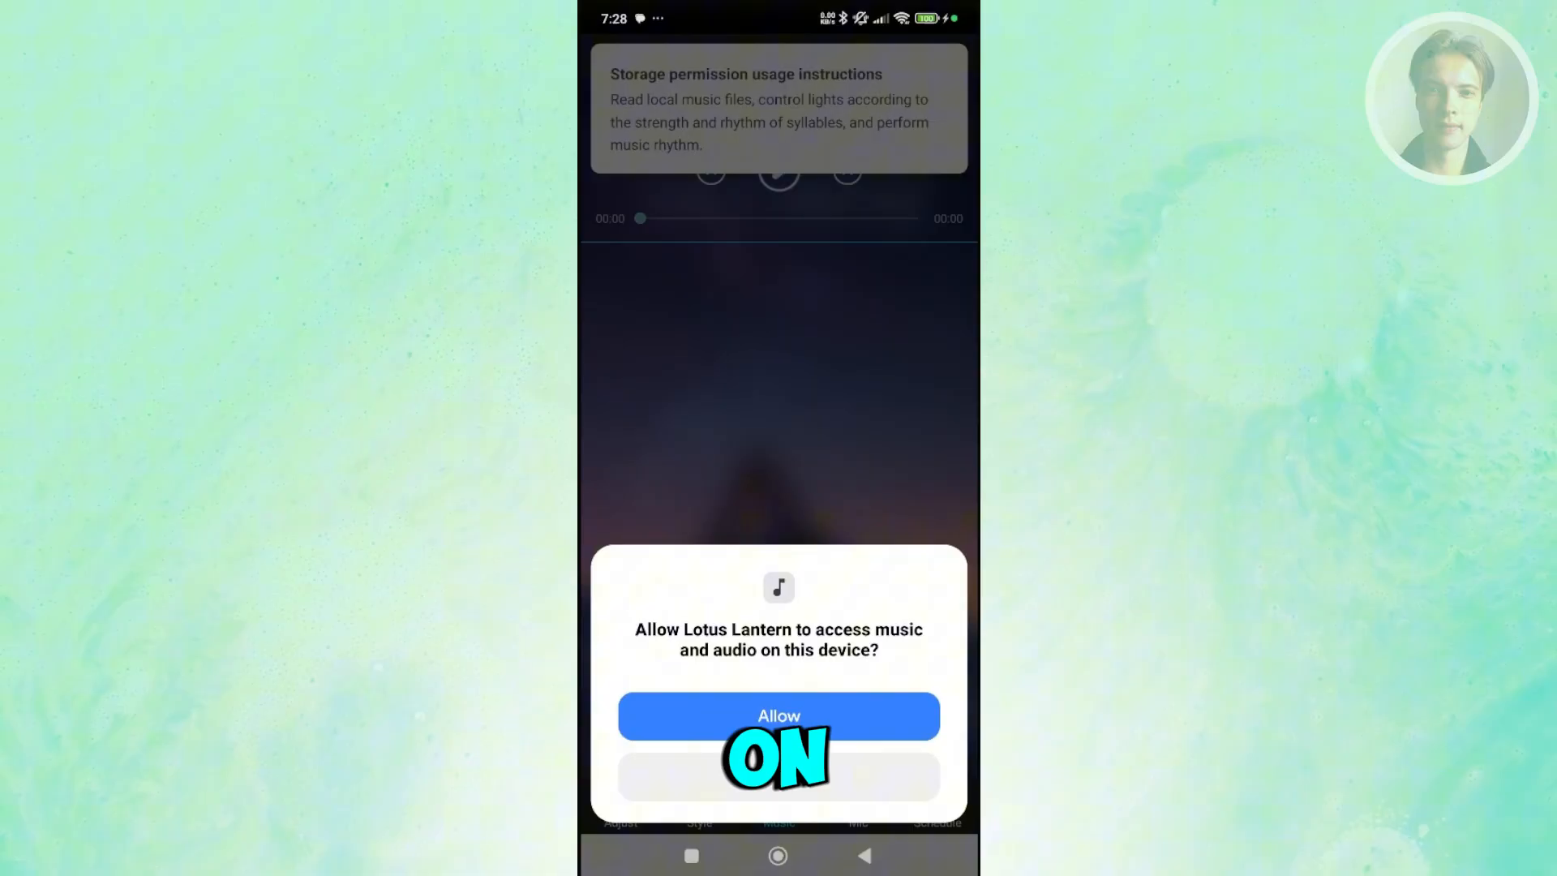
pyautogui.click(778, 715)
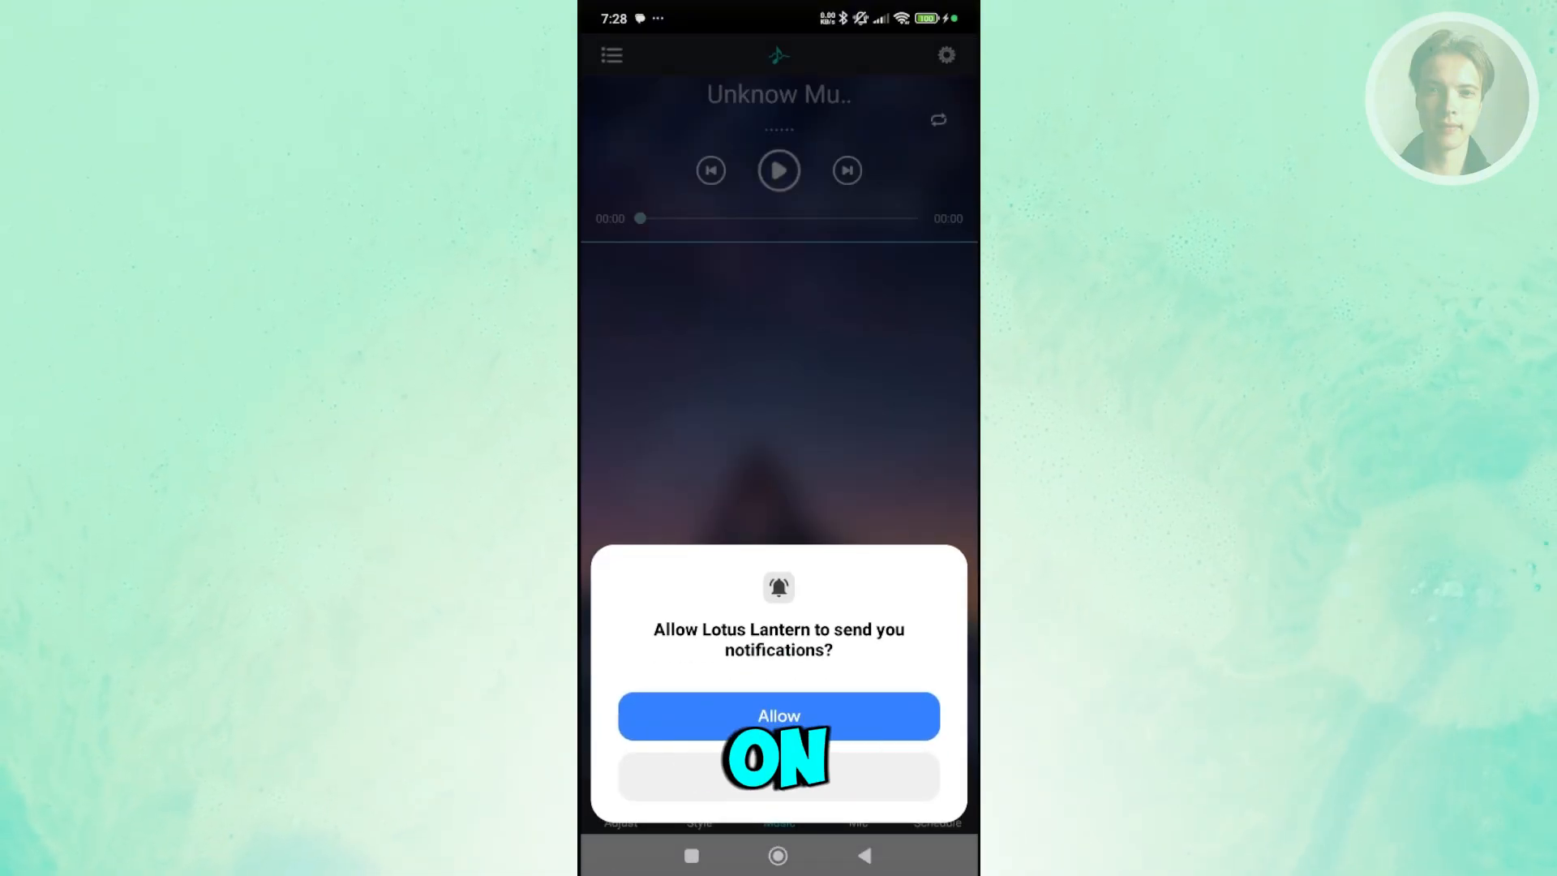
pyautogui.click(779, 715)
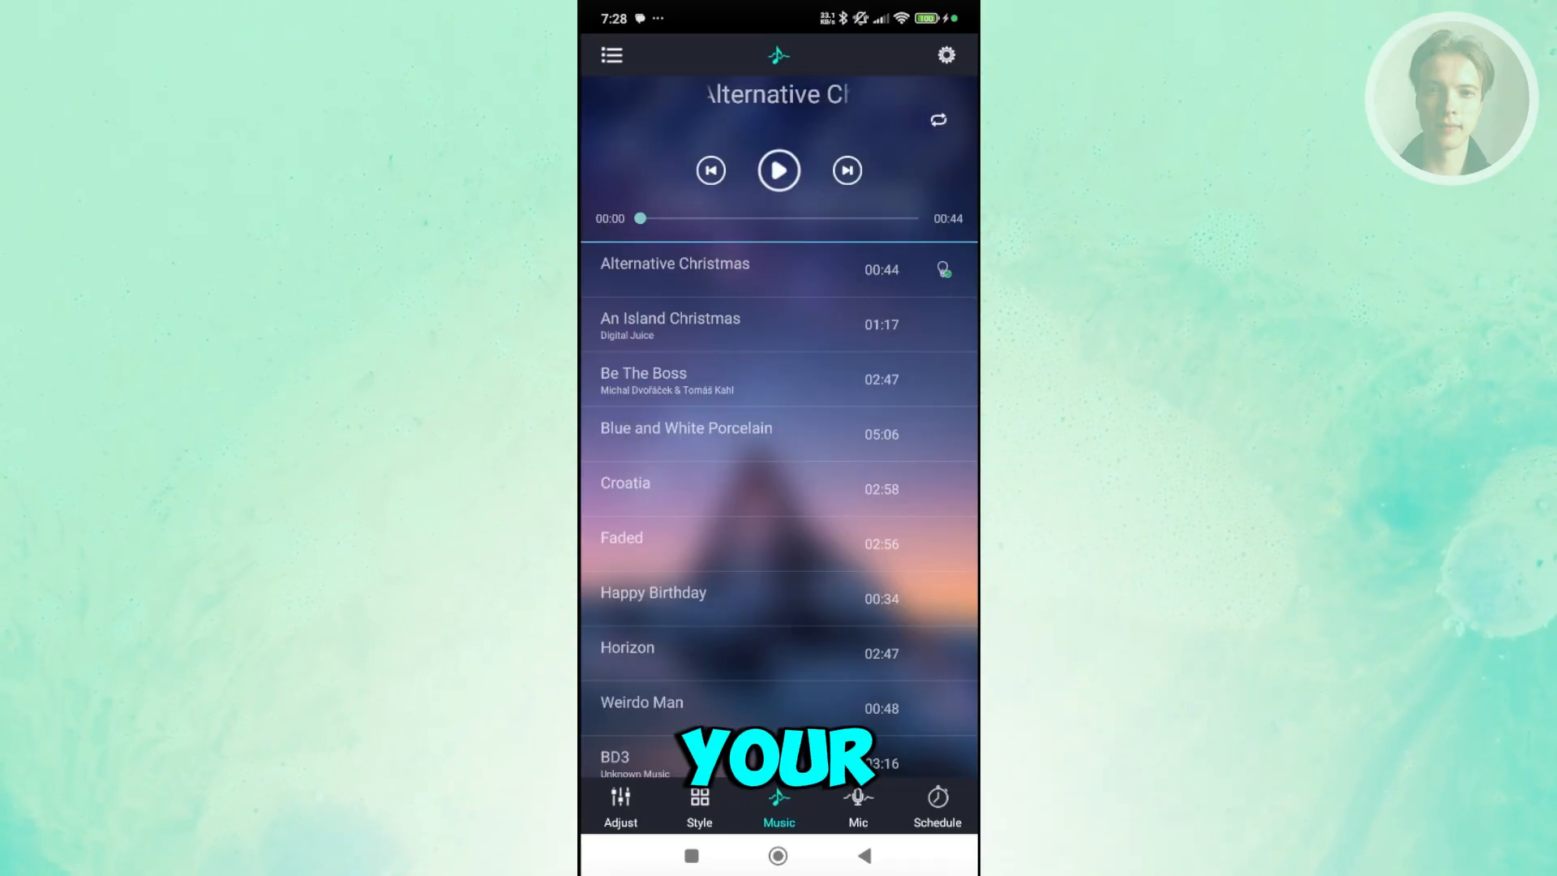
# - Show the Mic sound-reactive screen with its level ring using the phone microphone
pyautogui.click(856, 806)
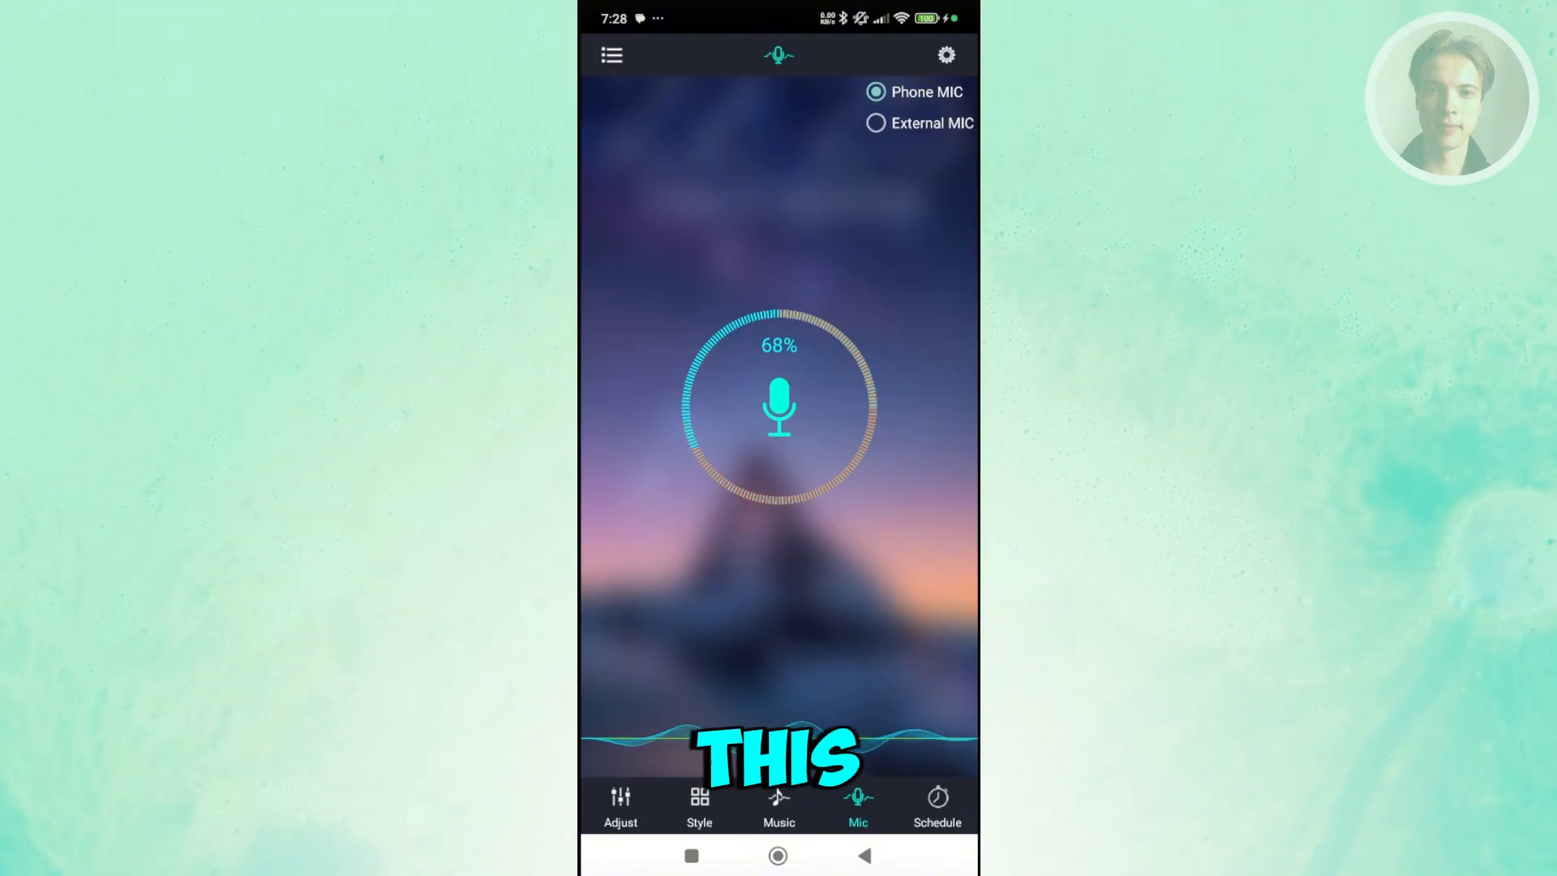
# - View the Schedule on/off timers, then show the settings menu with Shake, Auto Connect and About
pyautogui.click(935, 804)
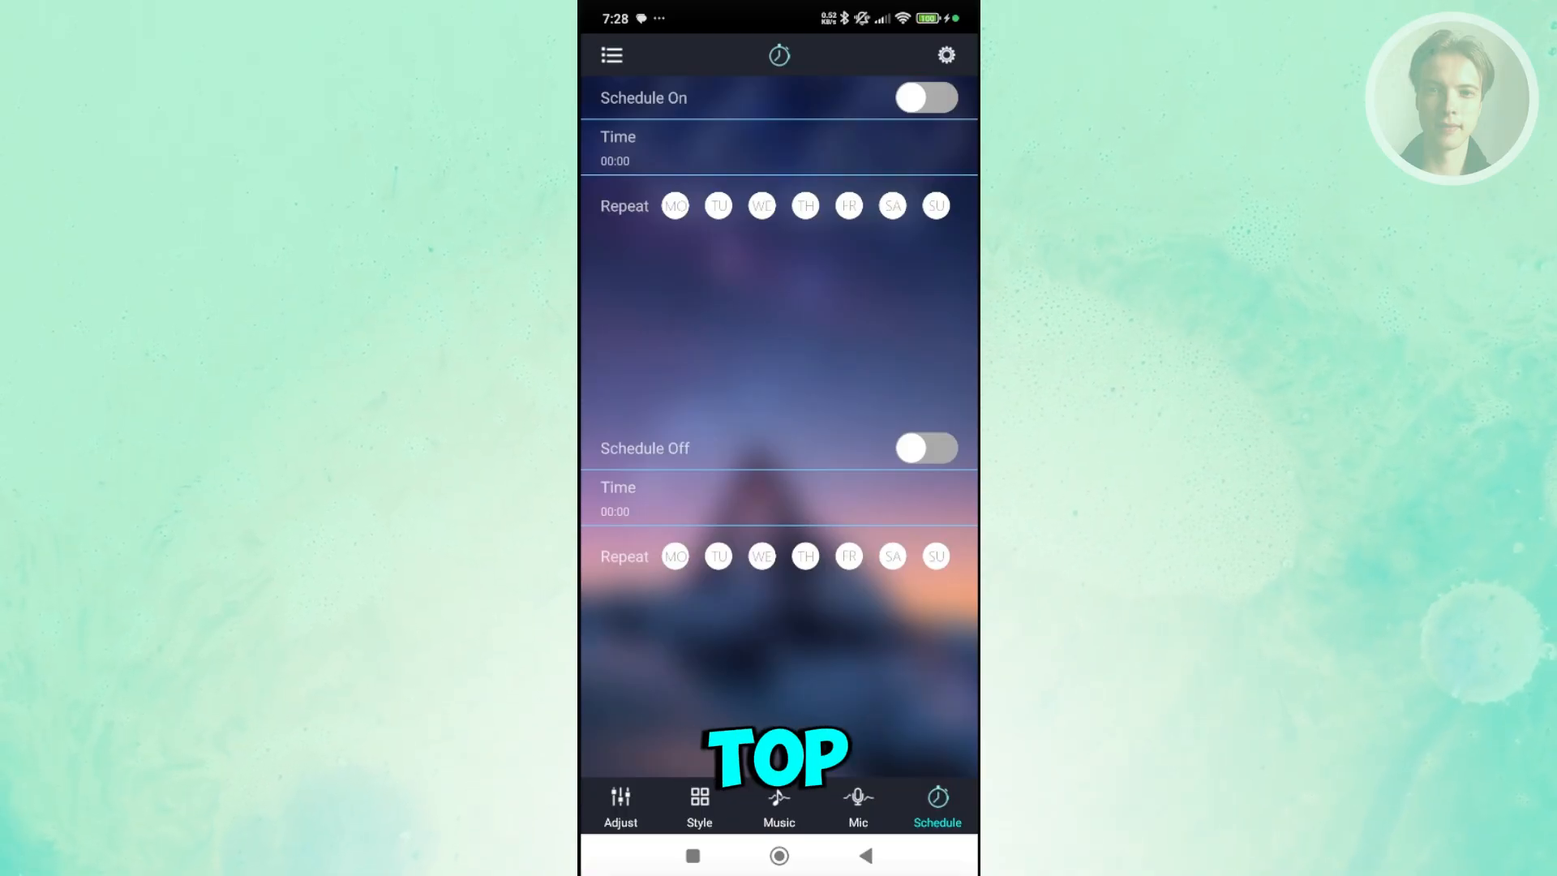
pyautogui.click(944, 55)
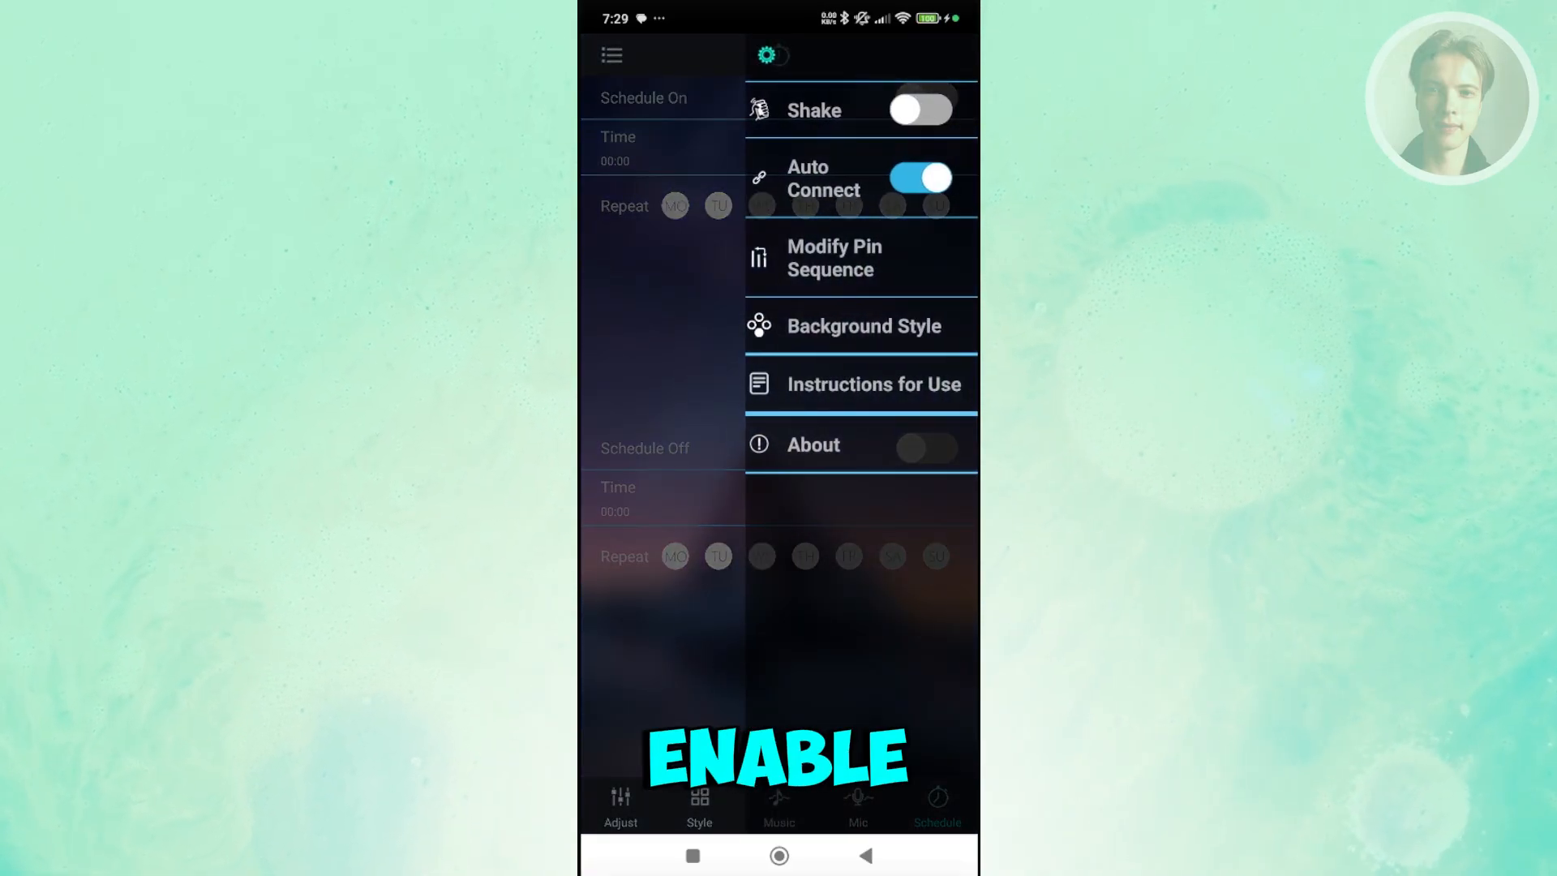